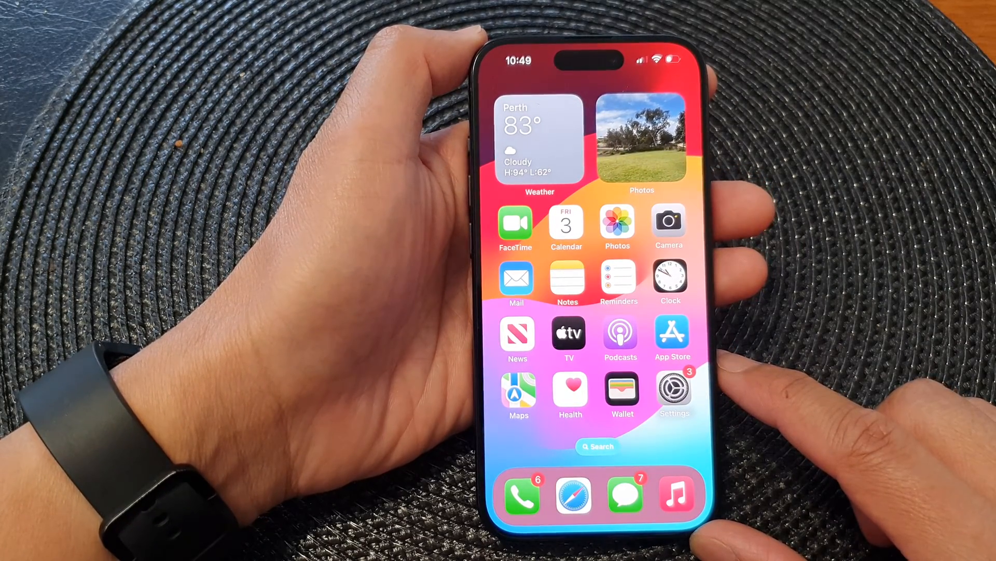
# Launch Settings from the home screen and scroll until General is in view
pyautogui.click(674, 387)
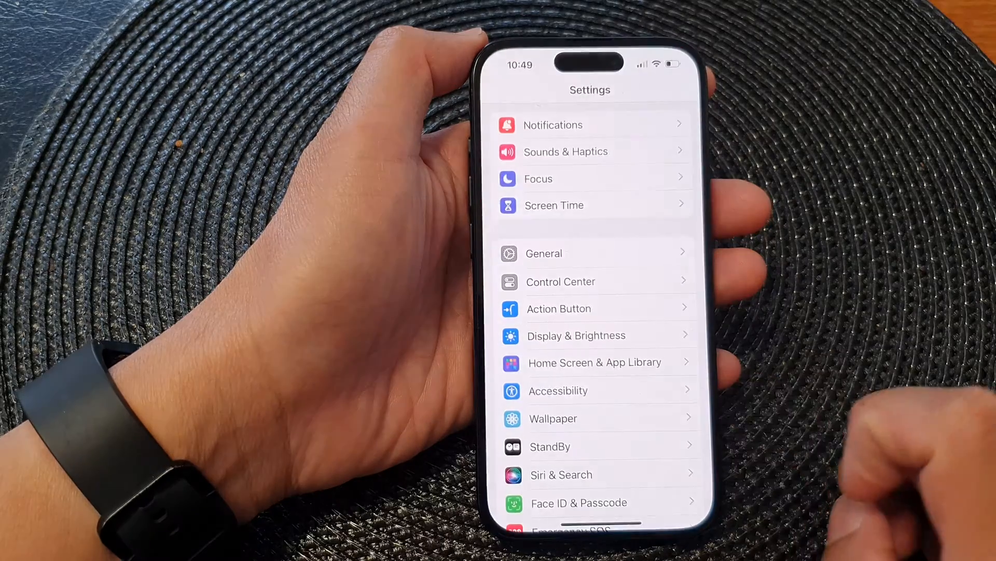
pyautogui.scroll(-3)
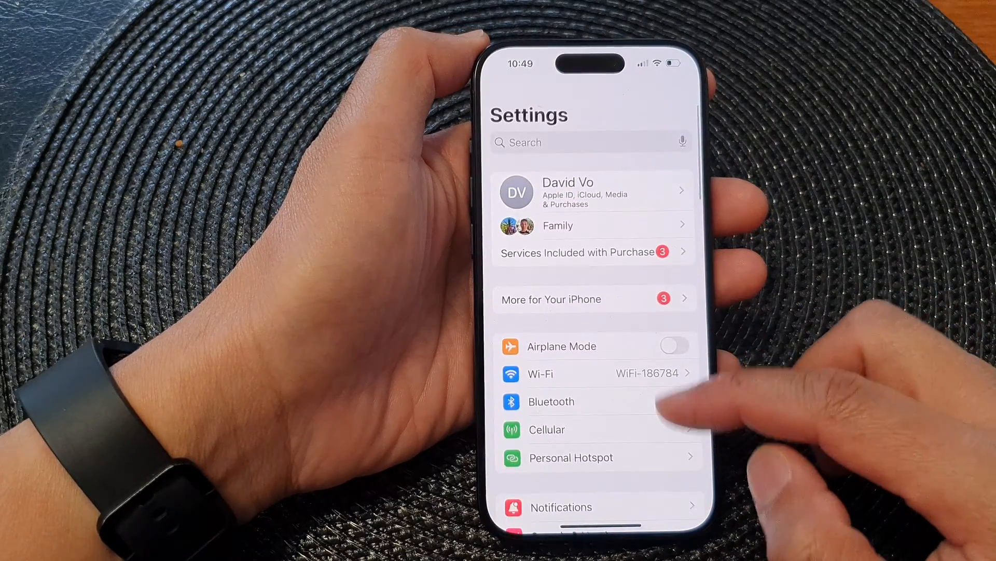
pyautogui.scroll(-3)
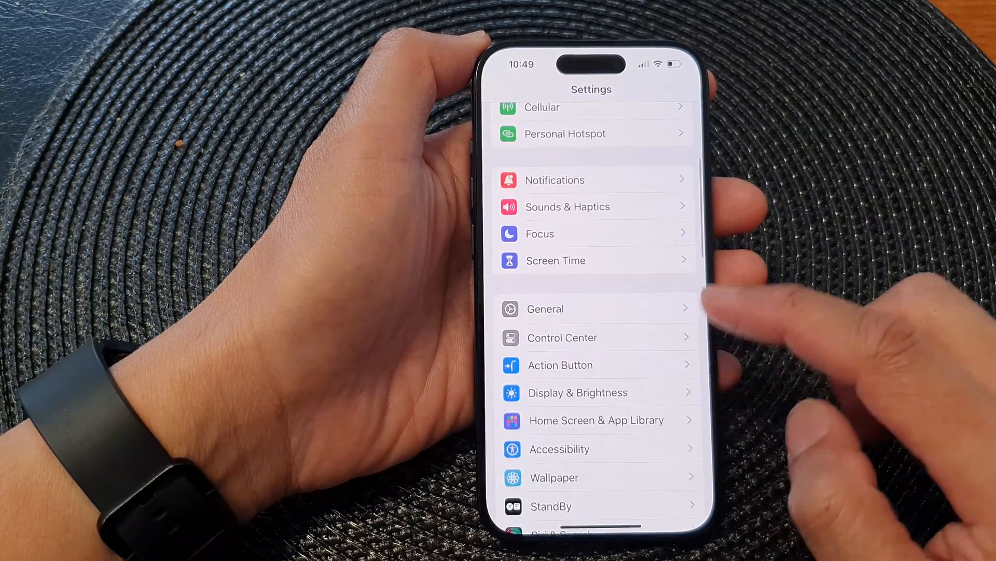
pyautogui.scroll(3)
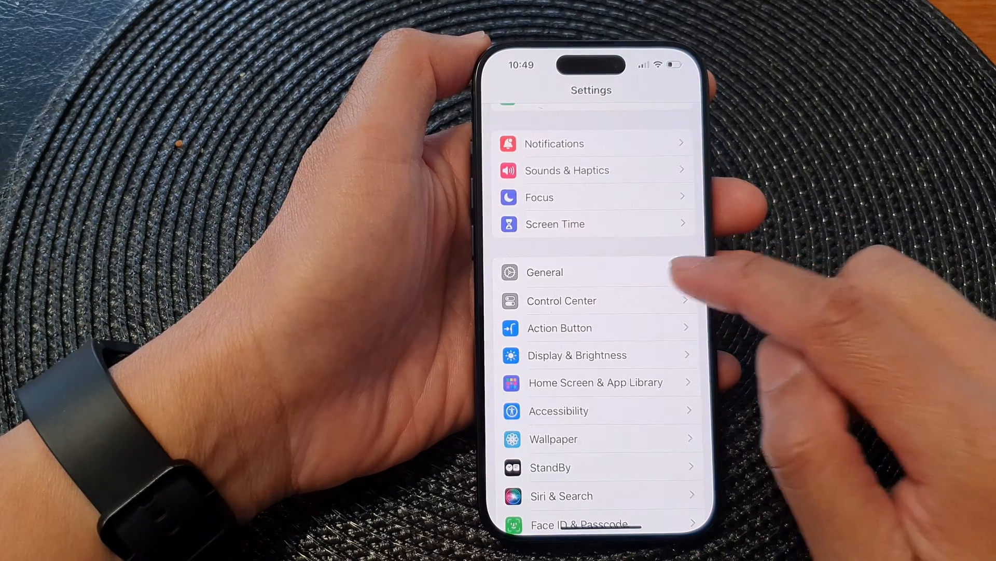
# In General > Keyboards, toggle dictation Auto-Punctuation off and then back on
pyautogui.click(545, 272)
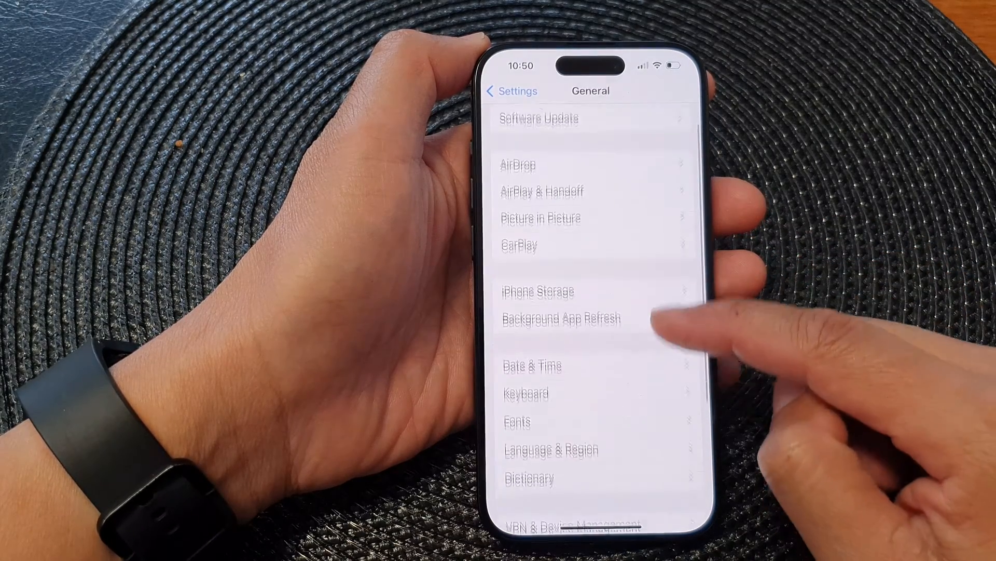
pyautogui.scroll(3)
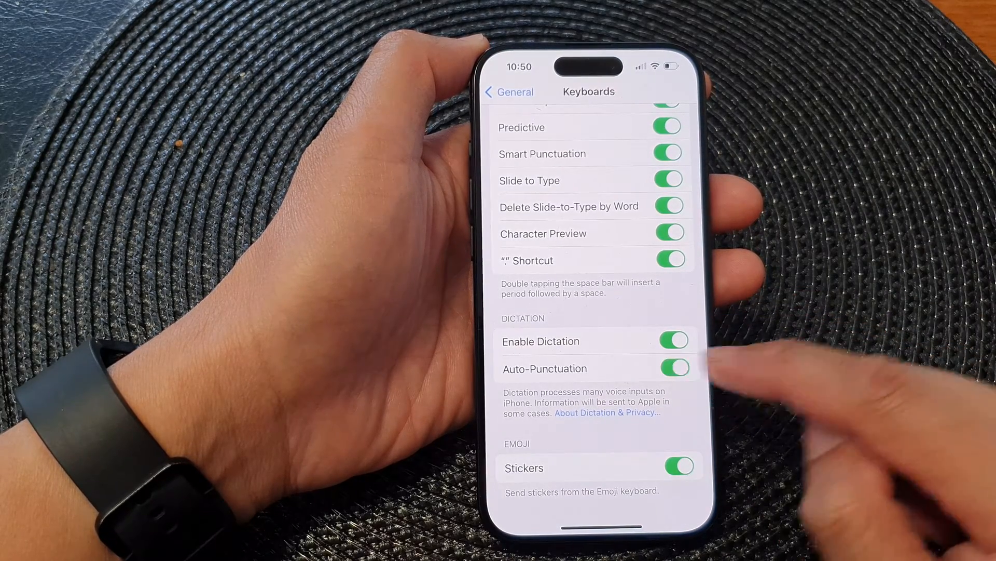
pyautogui.click(673, 368)
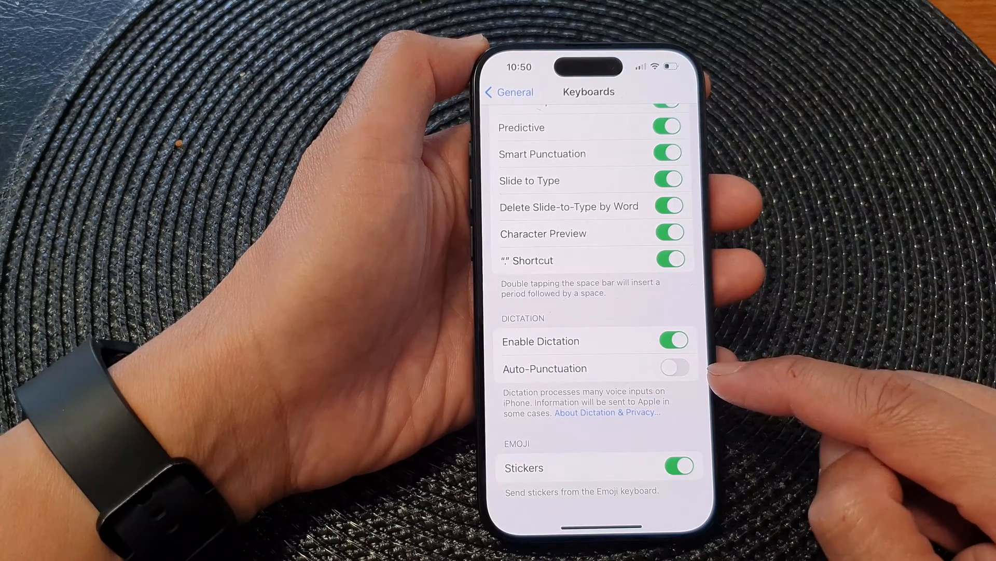
pyautogui.click(673, 367)
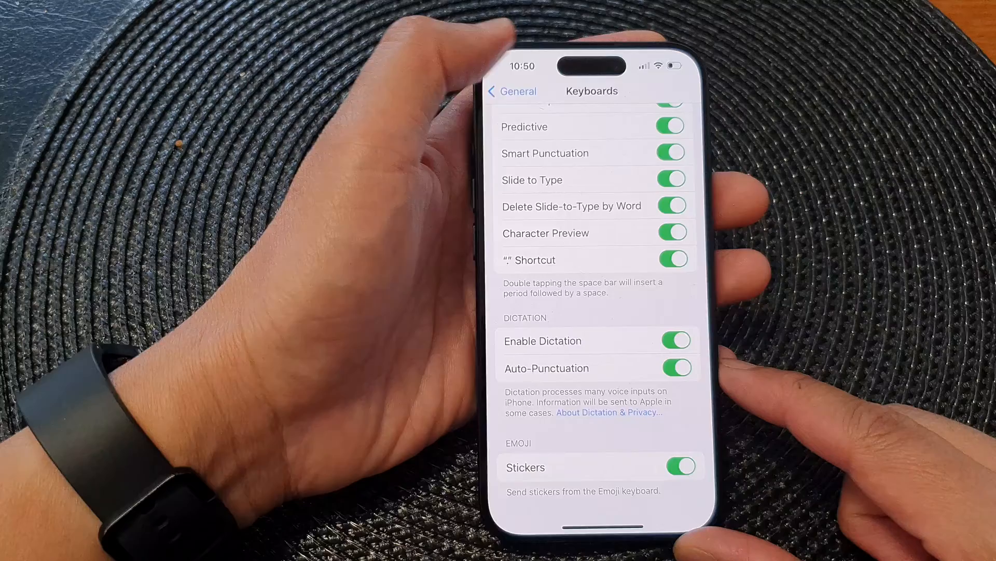
# Navigate back through General to the main Settings list
pyautogui.click(512, 91)
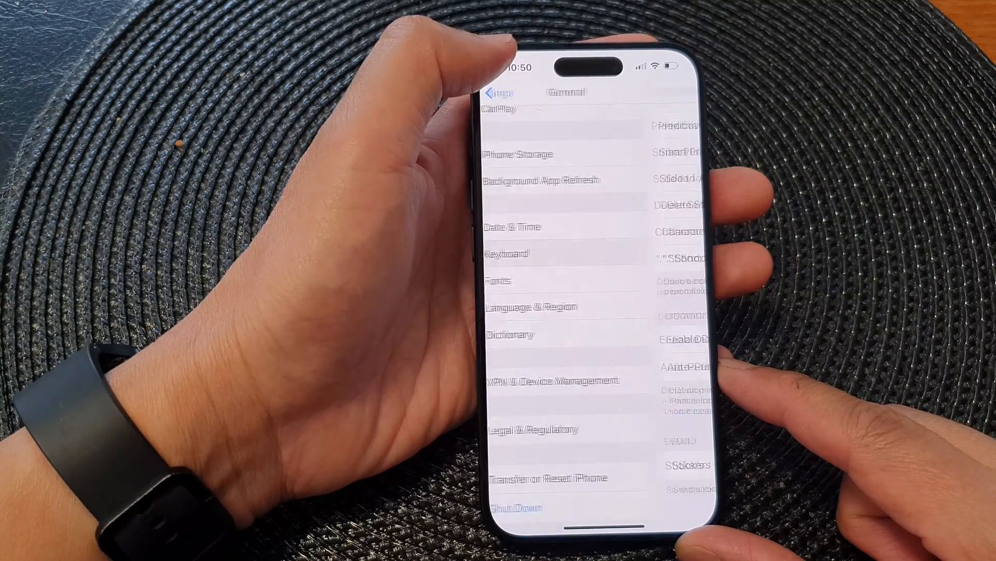
pyautogui.click(499, 93)
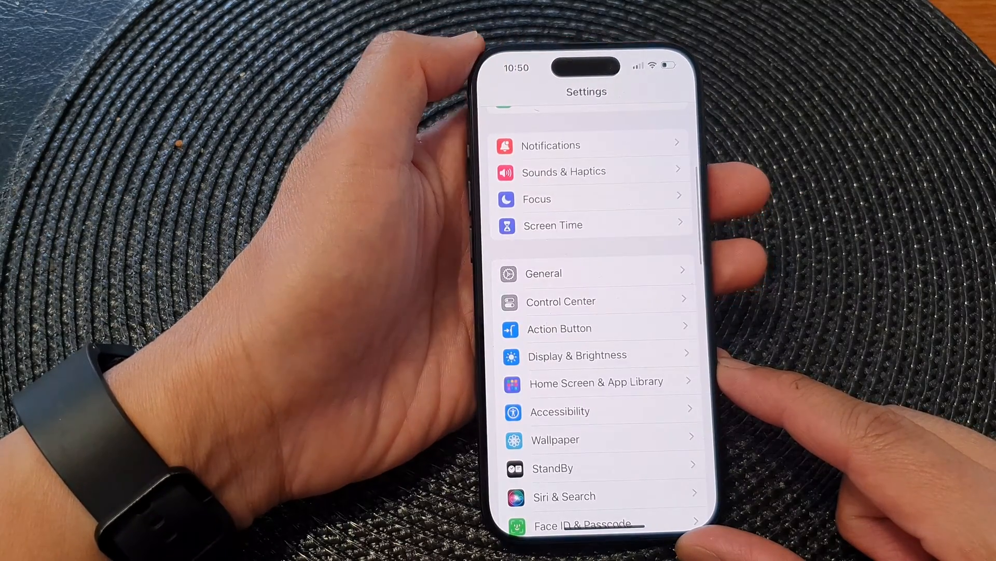